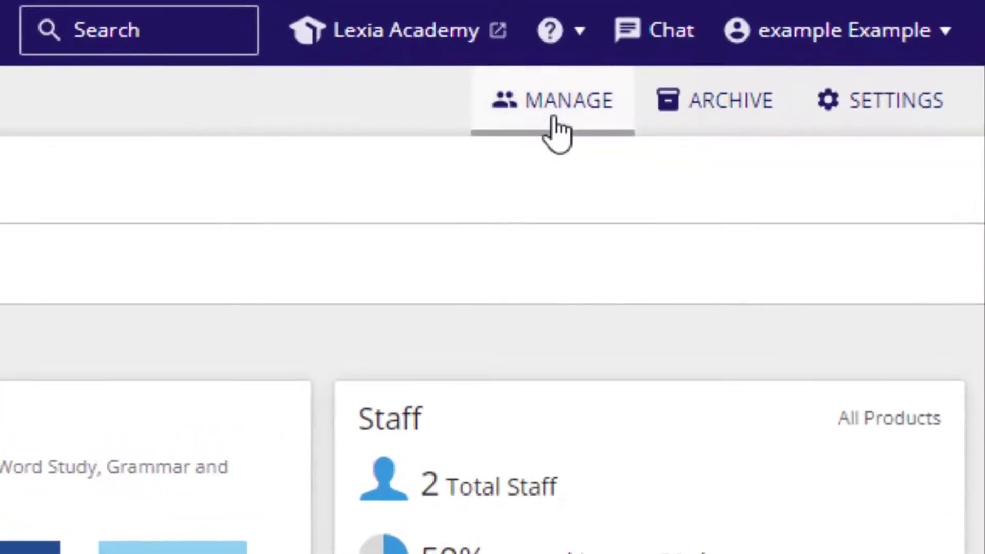
Step: Go to the Manage area listing Angel Grove School's classes
left_click(556, 97)
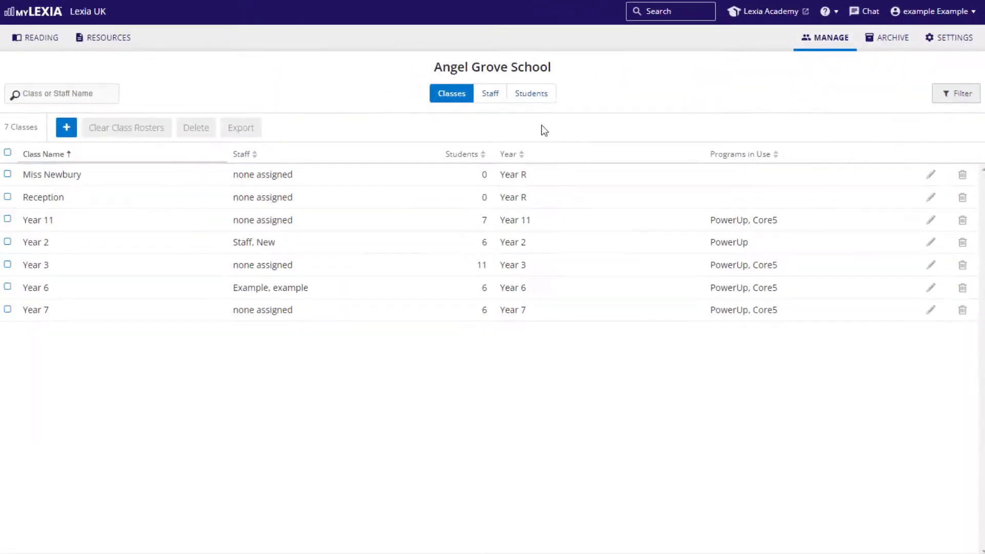
Step: Switch the table from Classes to Staff to see the school's staff members
left_click(490, 93)
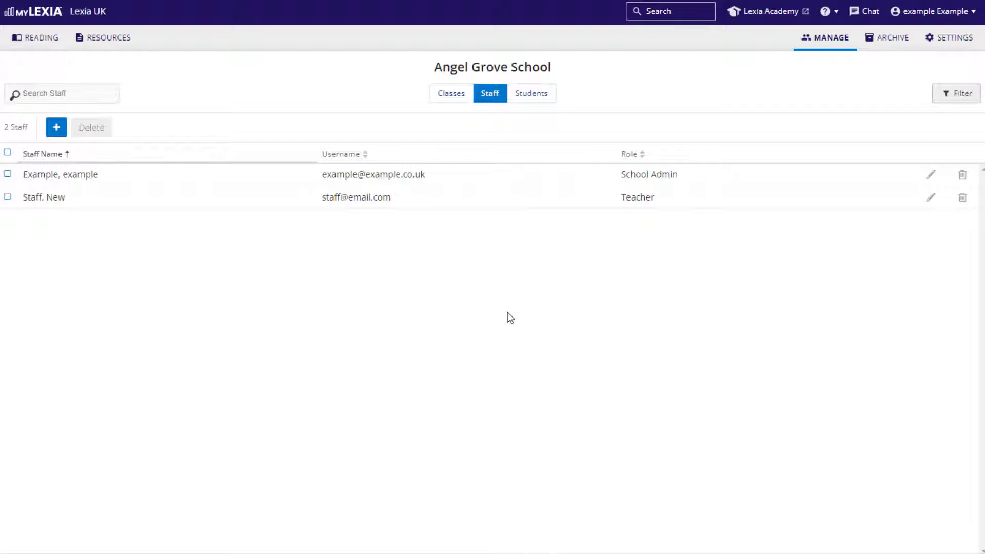
mouse_move(702, 347)
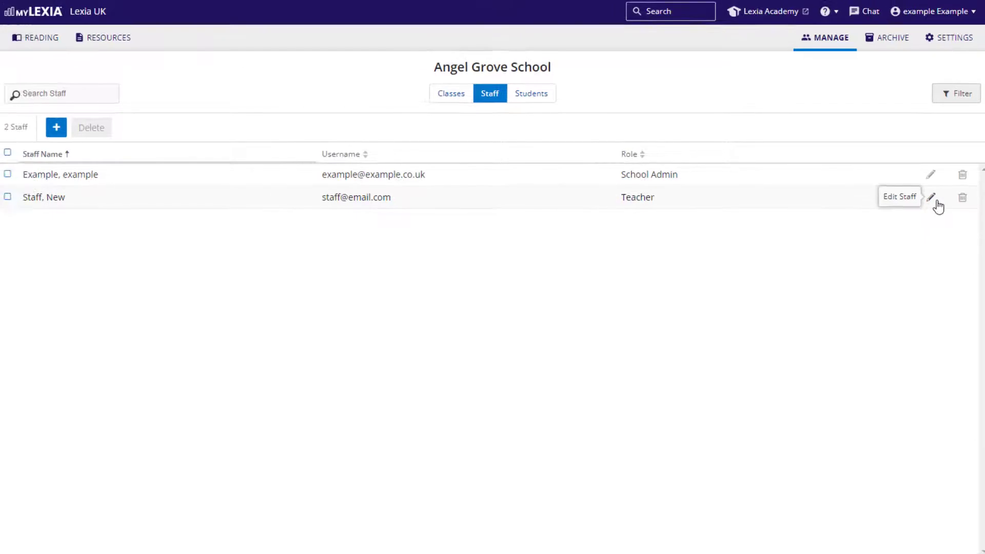
mouse_move(856, 265)
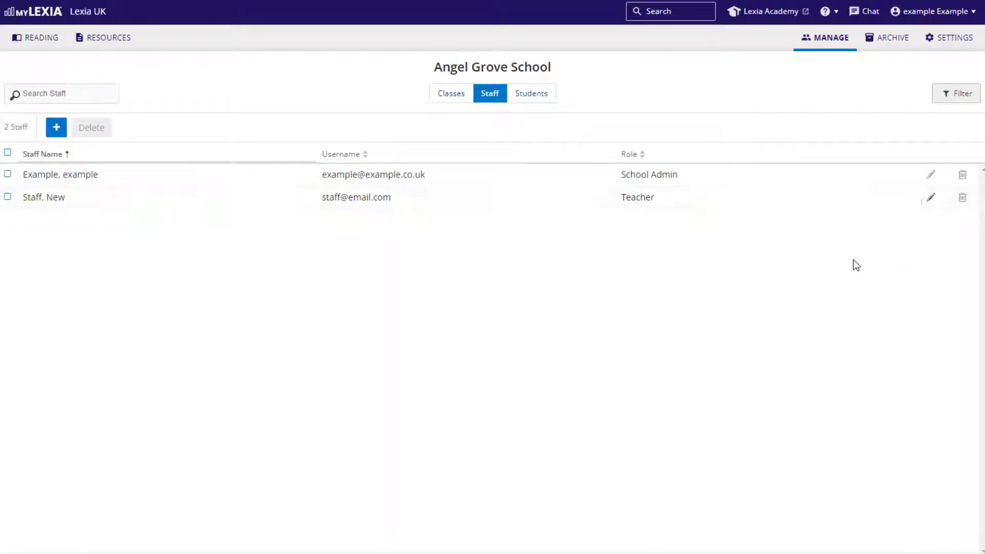
mouse_move(114, 241)
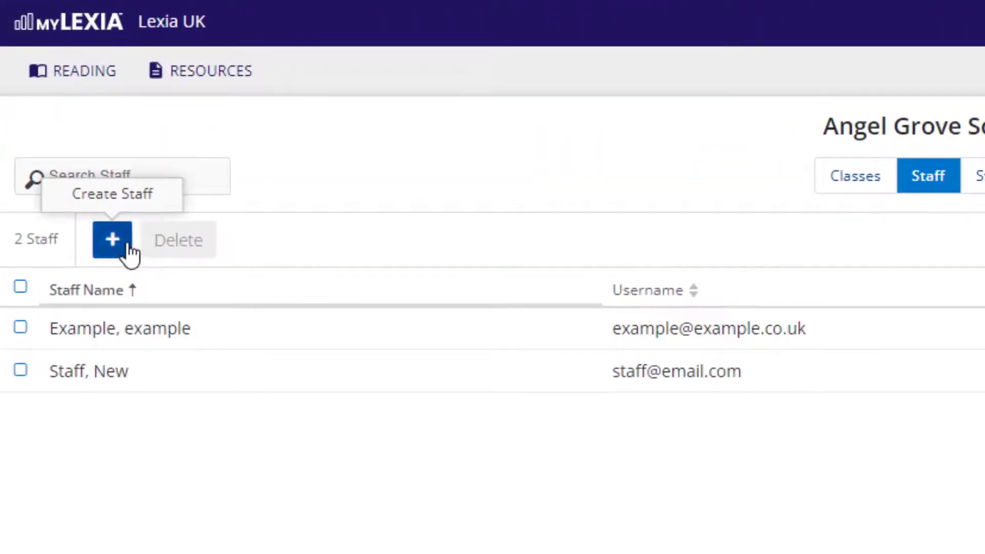
left_click(110, 240)
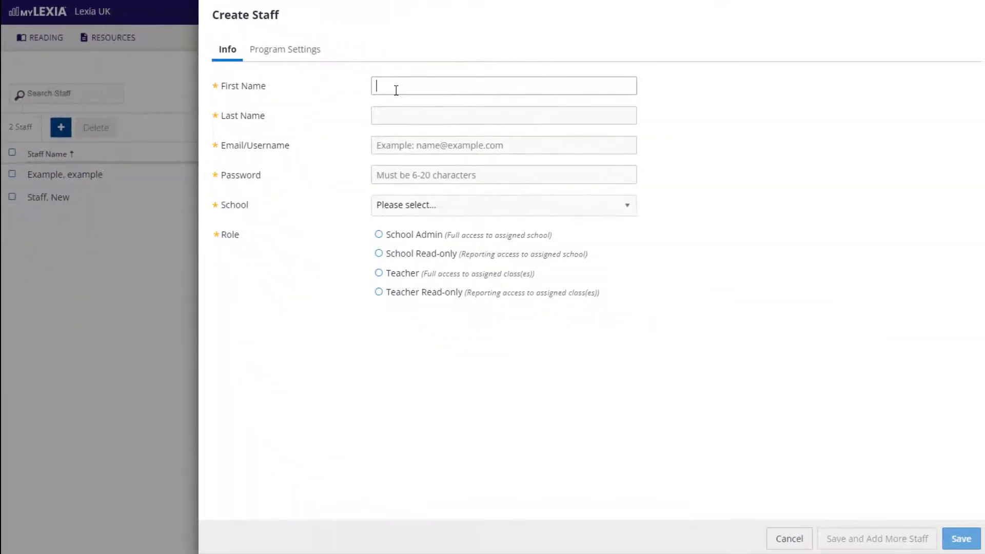
type("New")
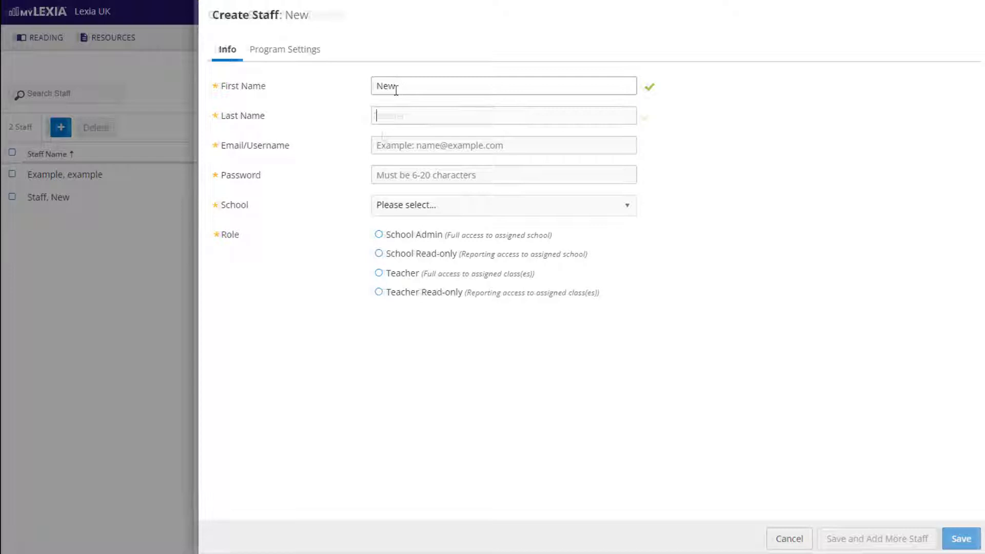
type("Teacher")
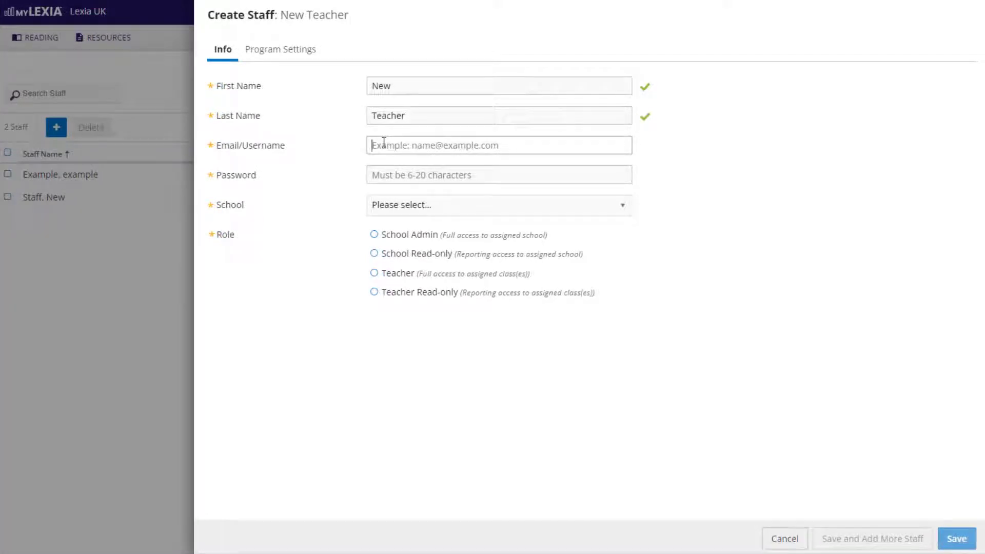
type("teacher@email.com")
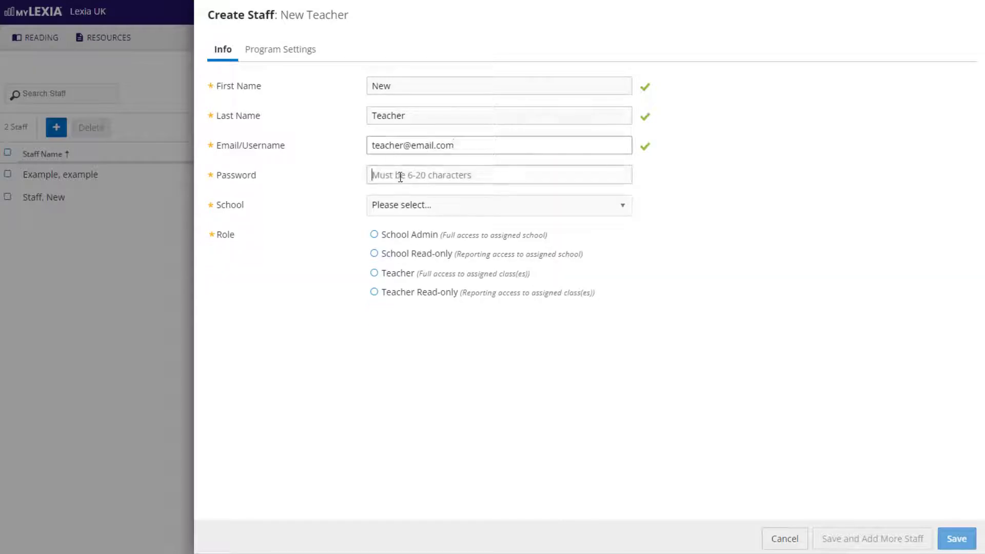
type("passwo")
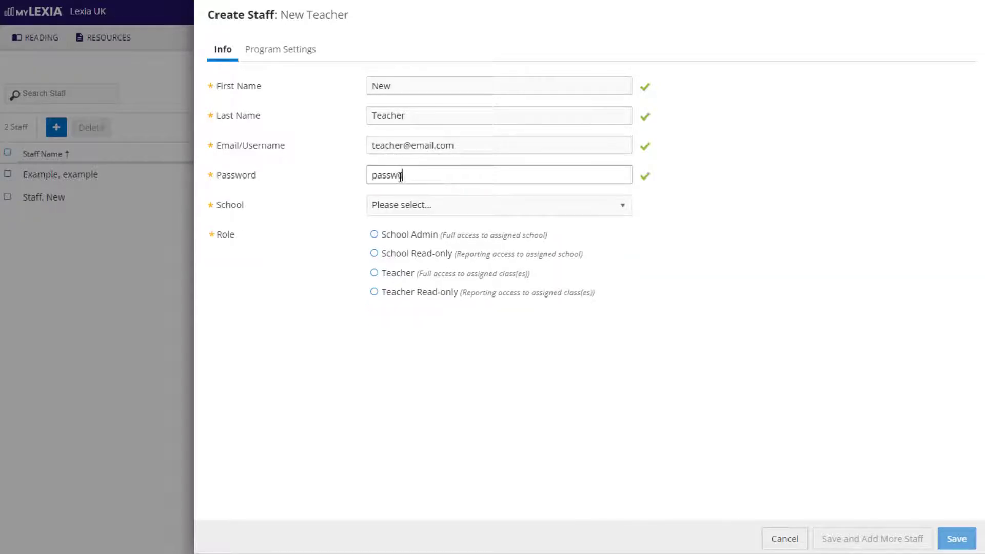
Step: Assign the account to Angel Grove School with the Teacher role and save it
left_click(500, 205)
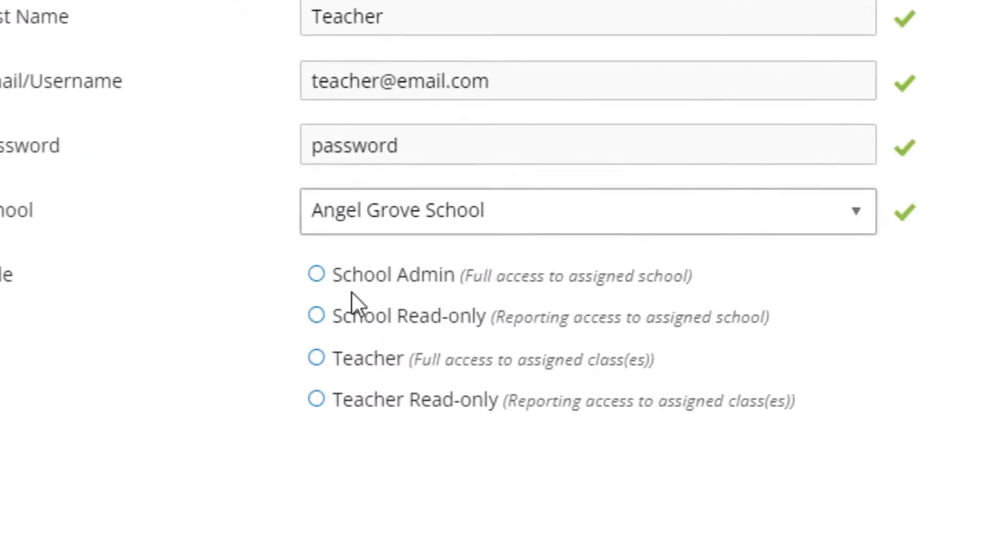
left_click(316, 275)
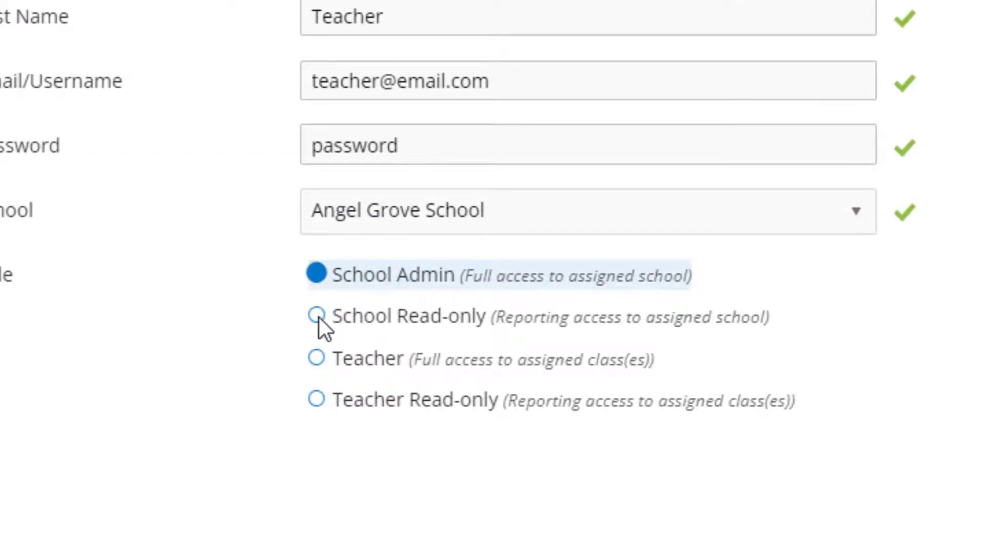
left_click(316, 316)
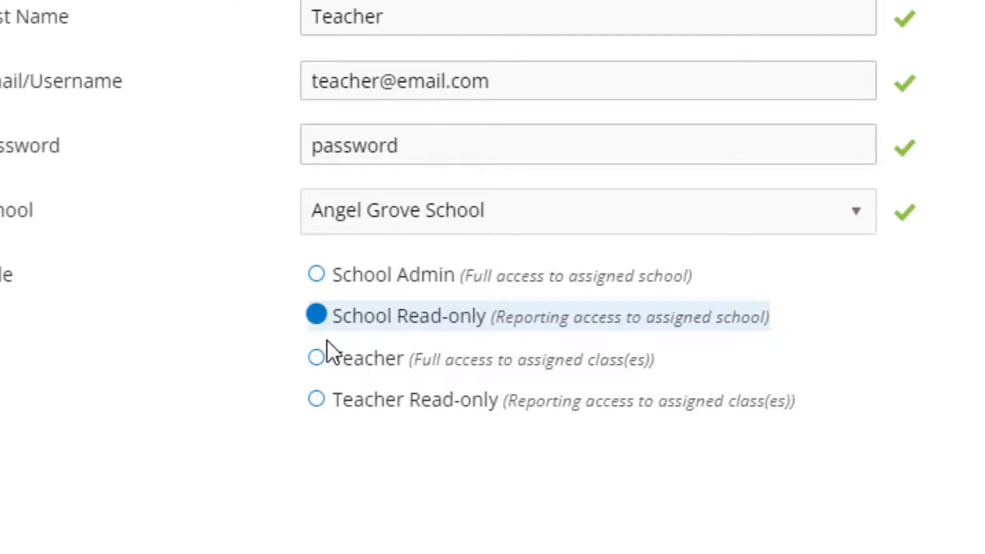
left_click(316, 358)
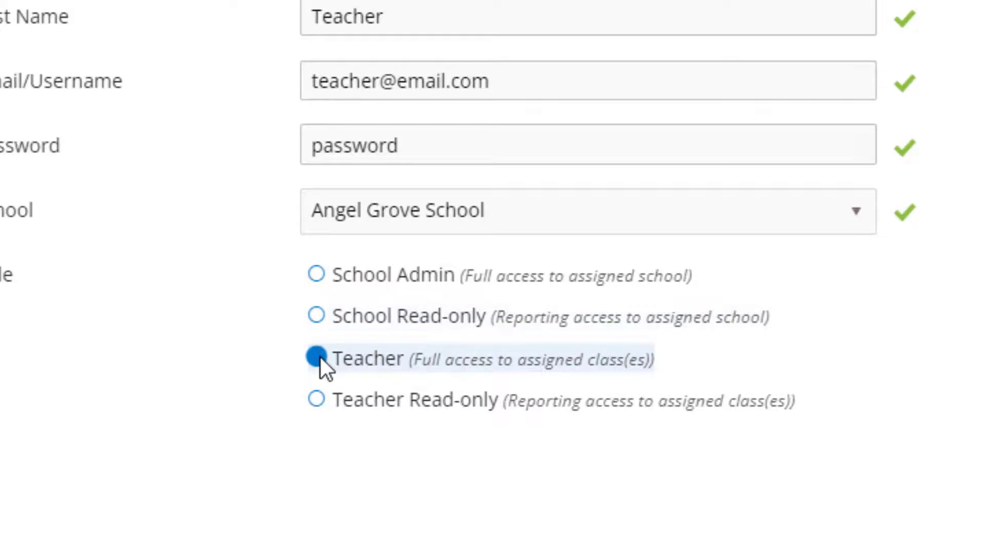
left_click(316, 399)
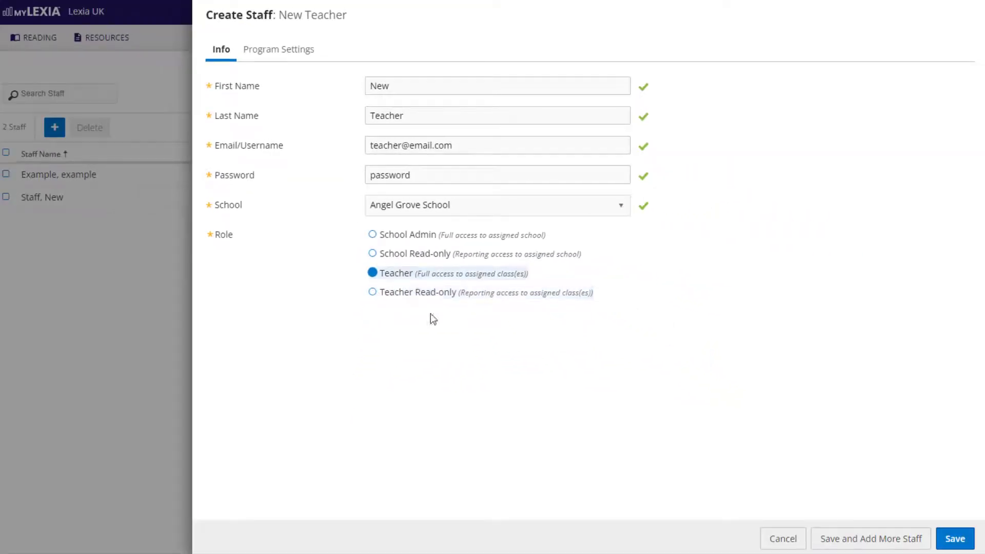
left_click(955, 537)
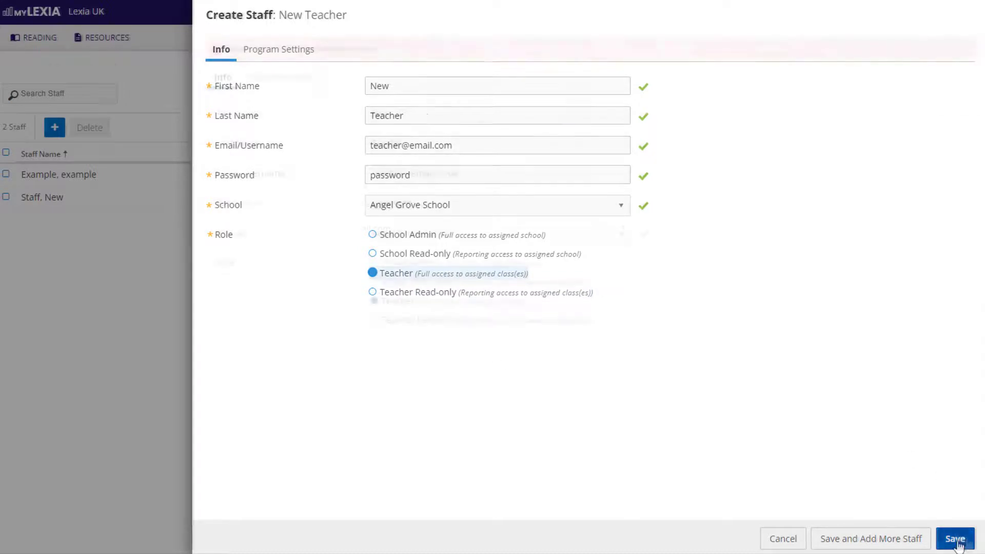
Step: Return to the Classes list and bring up the Year 3 class for editing
left_click(954, 540)
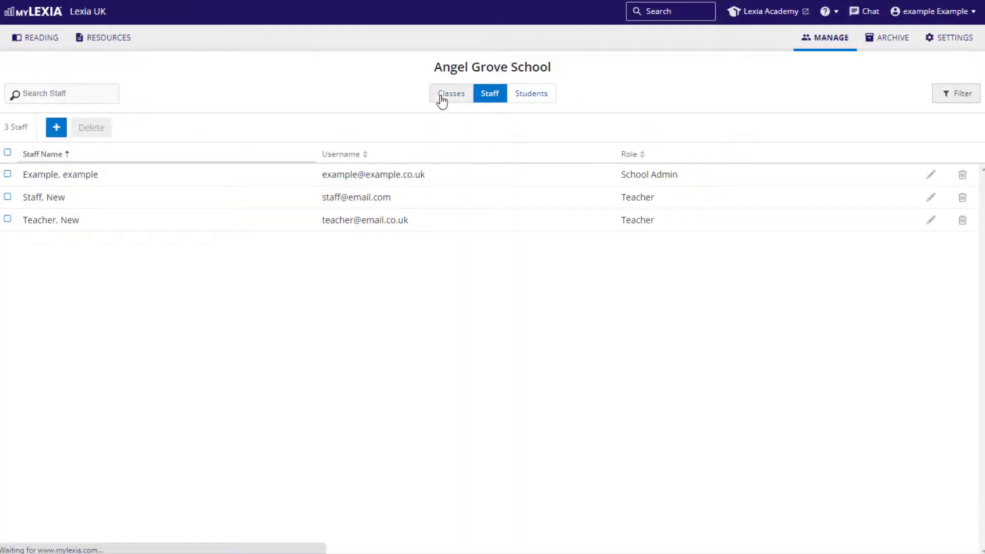
left_click(451, 93)
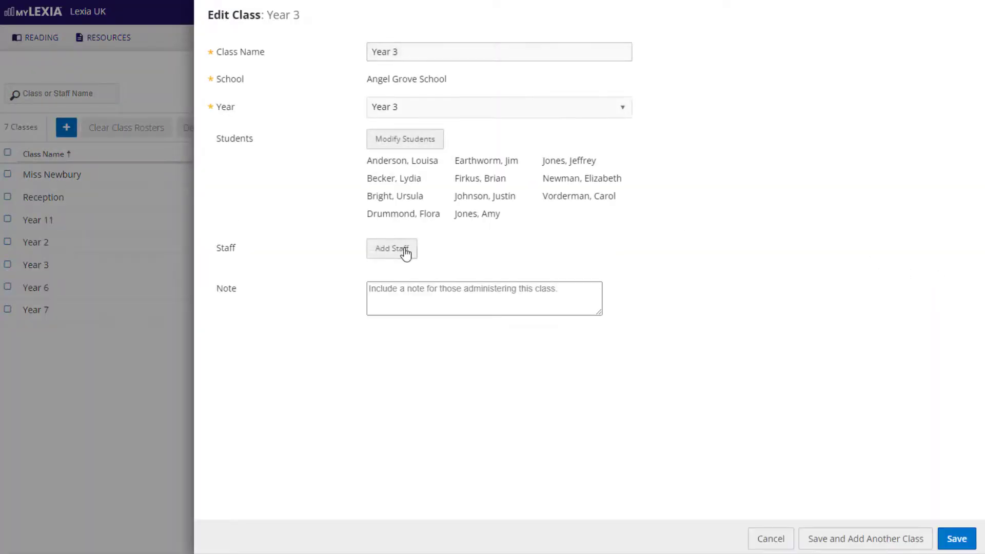
Step: Add Teacher, New to the selected staff for the Year 3 class
left_click(392, 248)
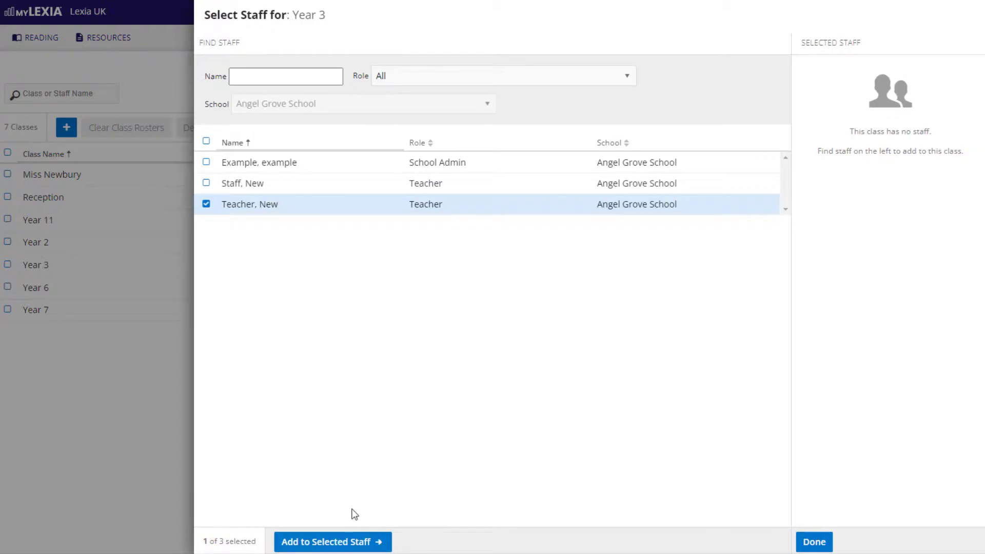
left_click(331, 541)
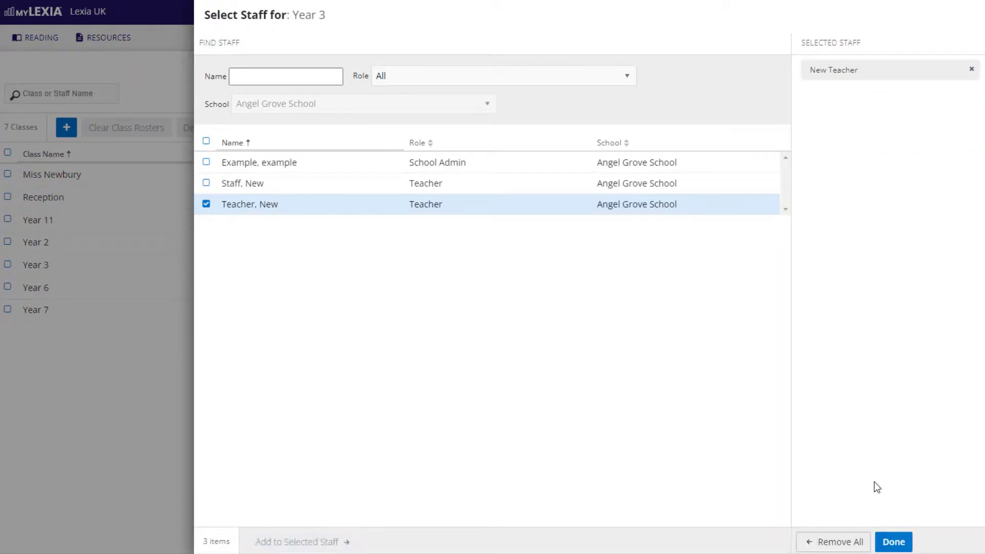